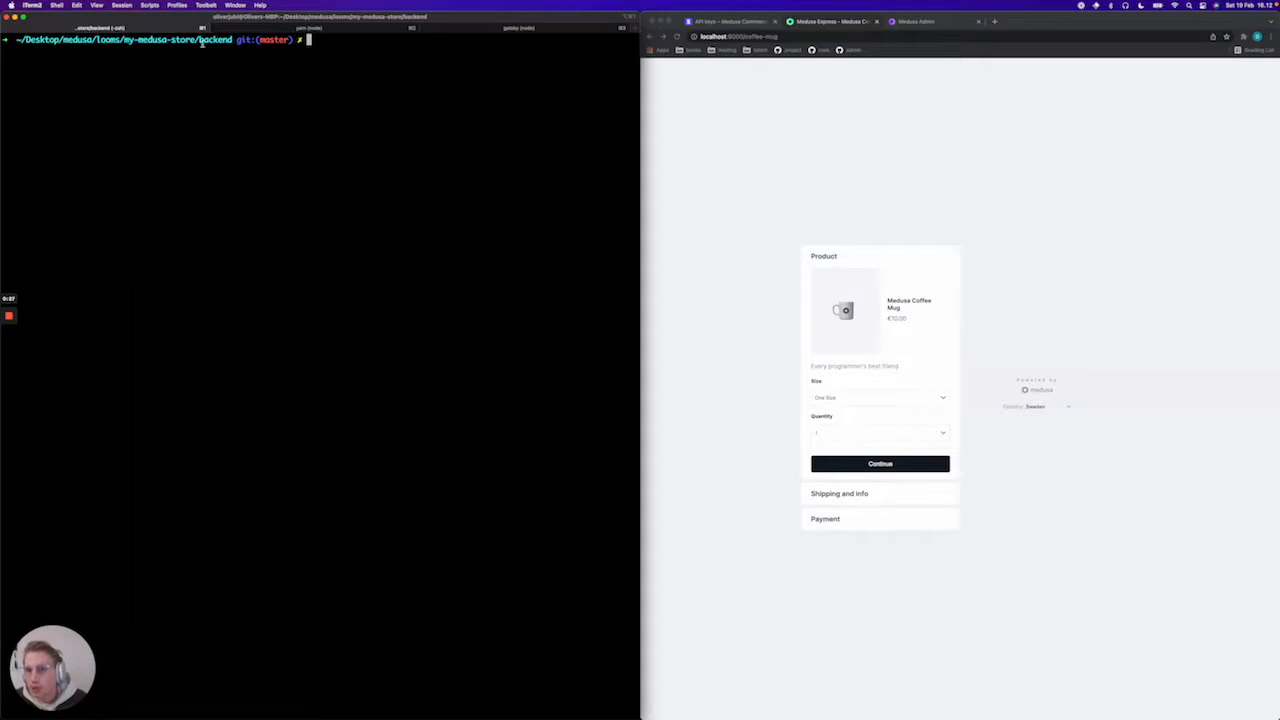
Step: Install medusa-payment-stripe with yarn in the backend folder and open the project via 'code .'
double_click(214, 40)
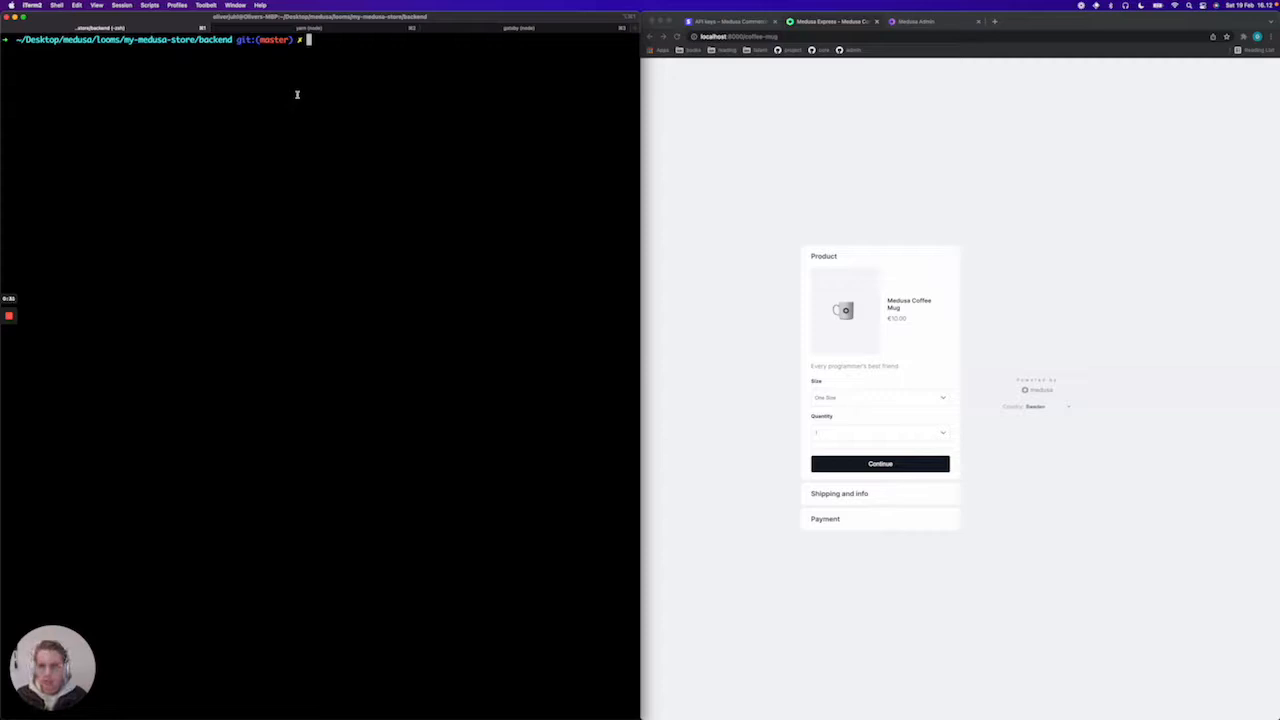
text(yarn add)
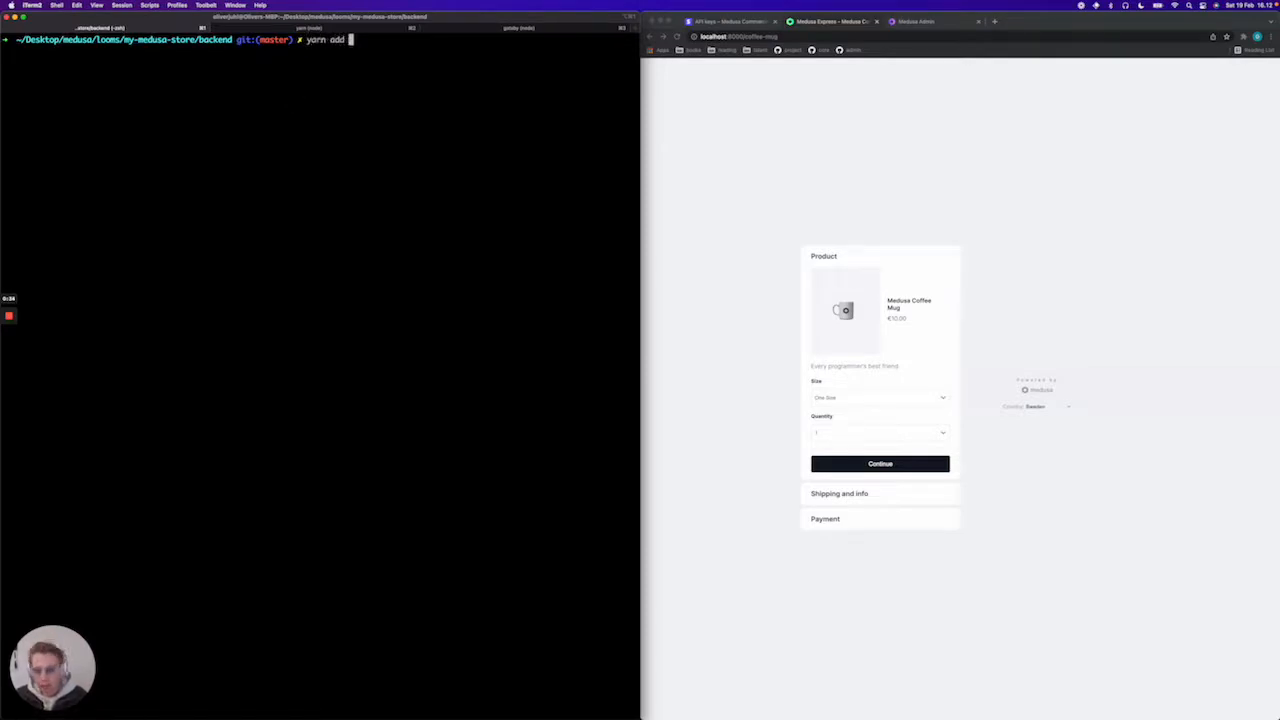
text(medusa-payment-st)
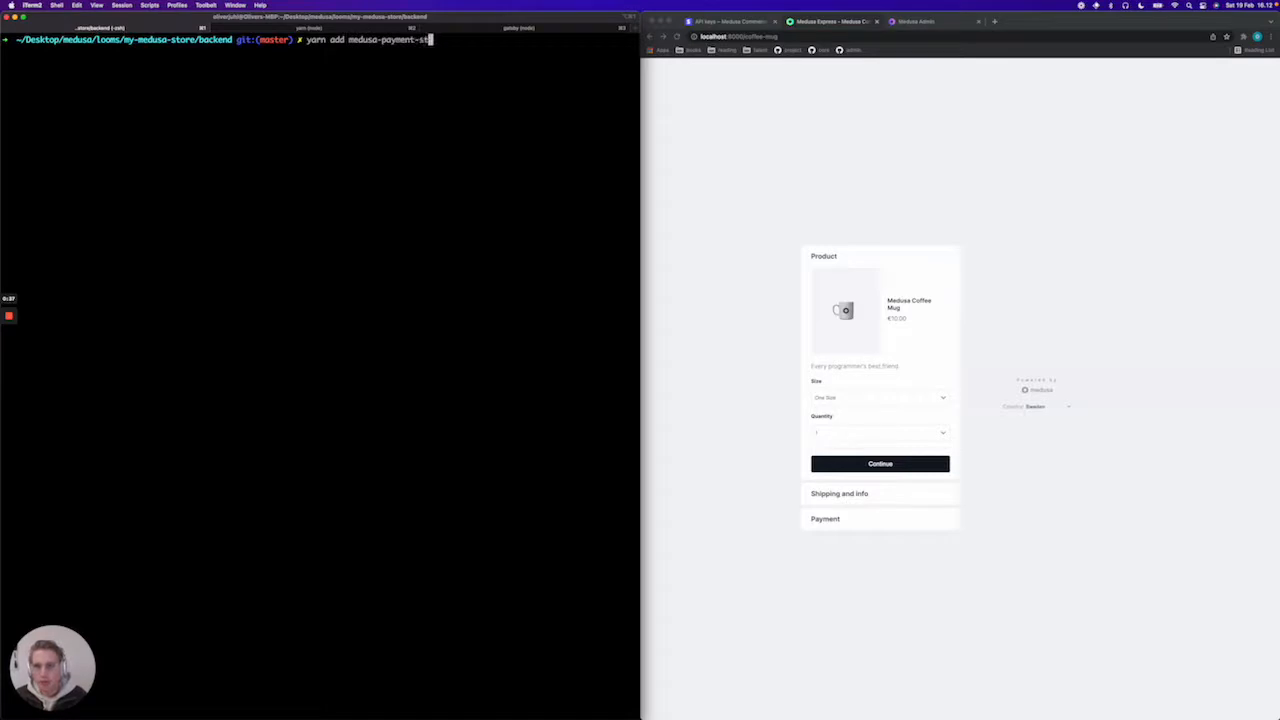
key(Return)
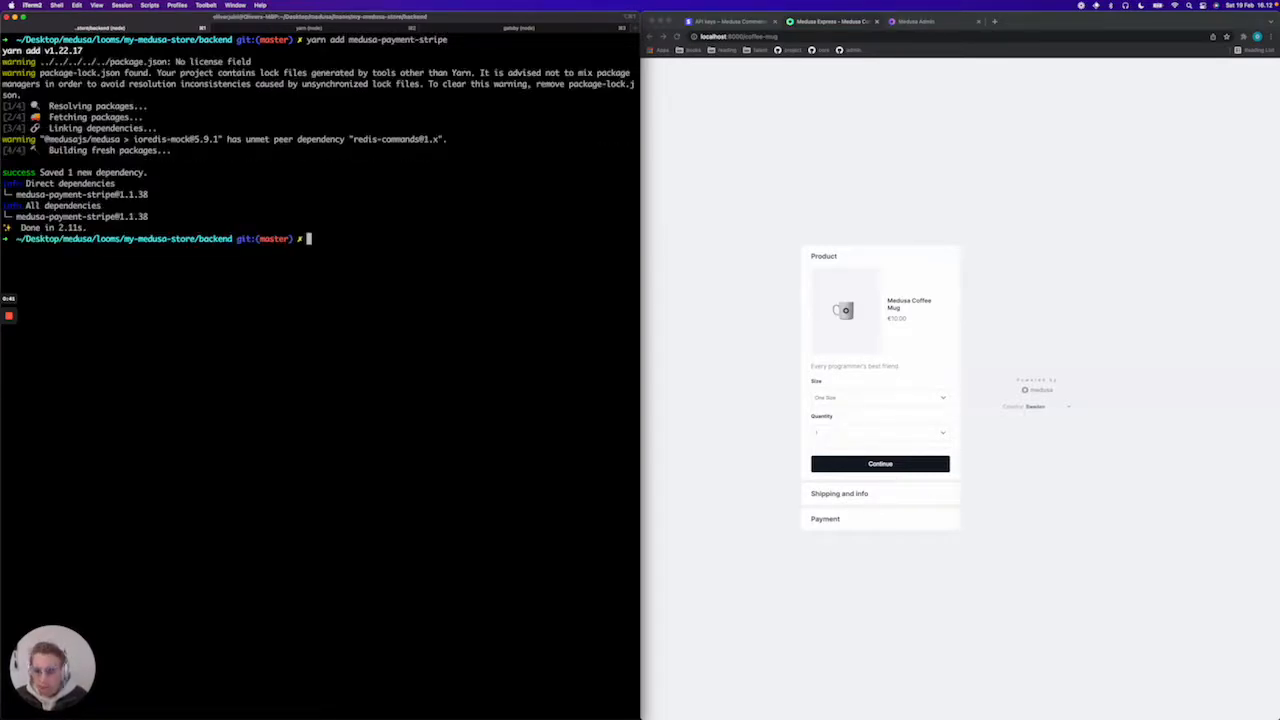
text(code .)
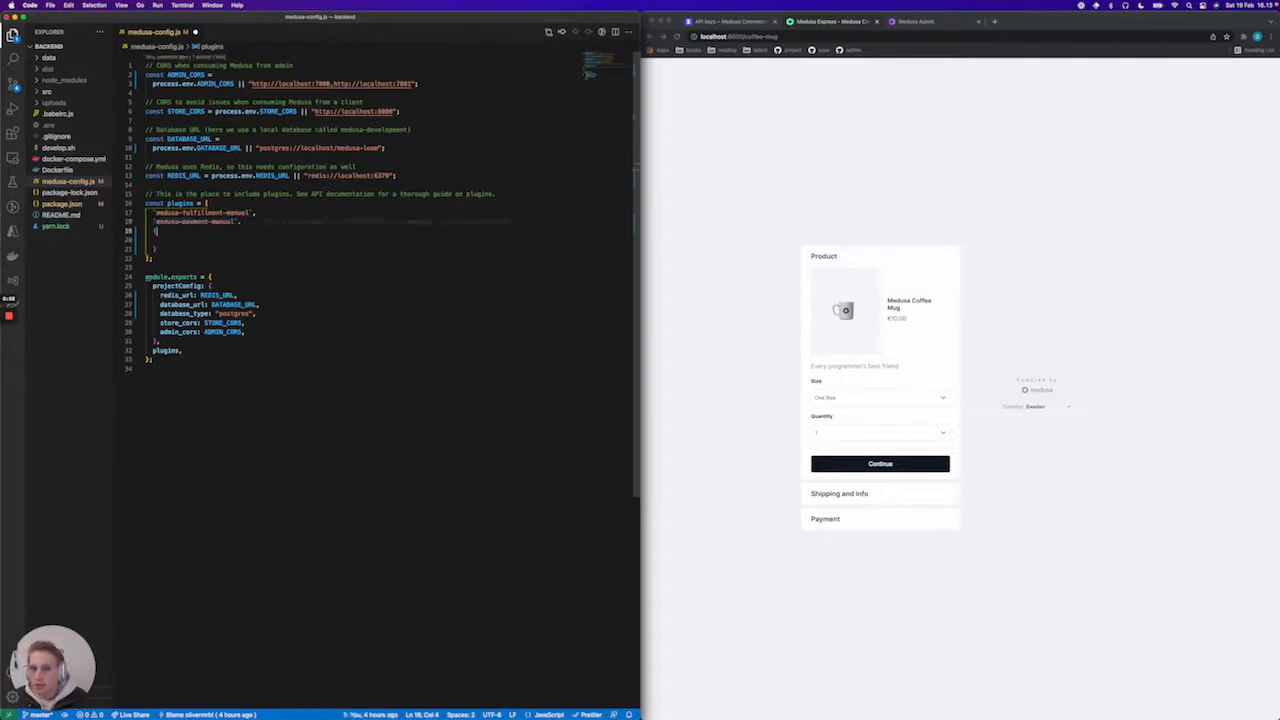
Step: Add a resolve: "medusa-payment-stripe" plugin with options.api_key and declare an empty STRIPE_API_KEY
text(req)
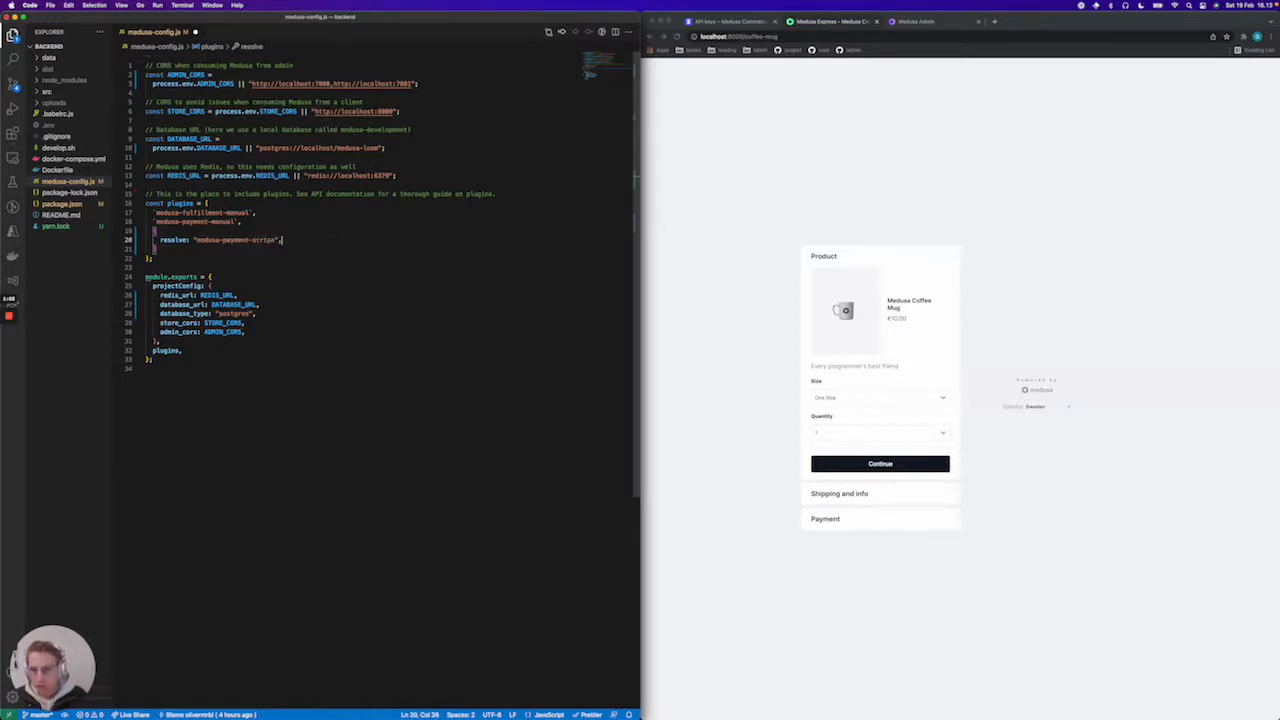
text(options: {)
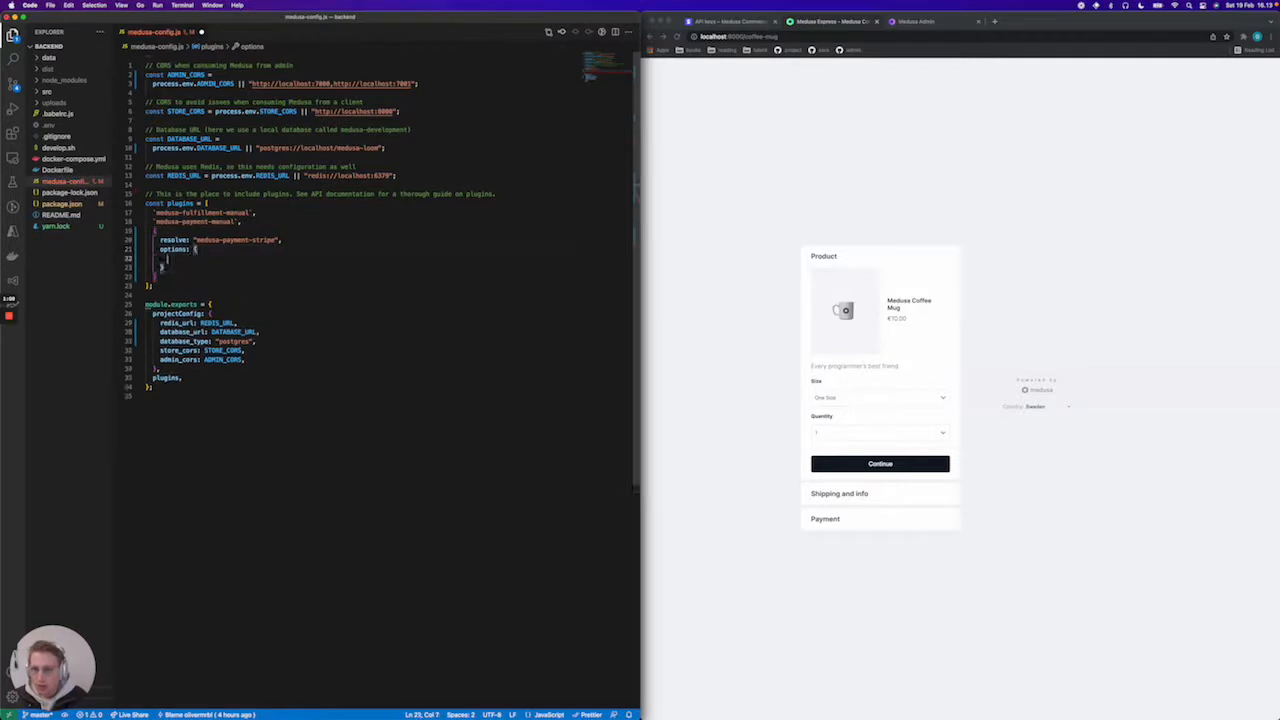
text(api_key: ")
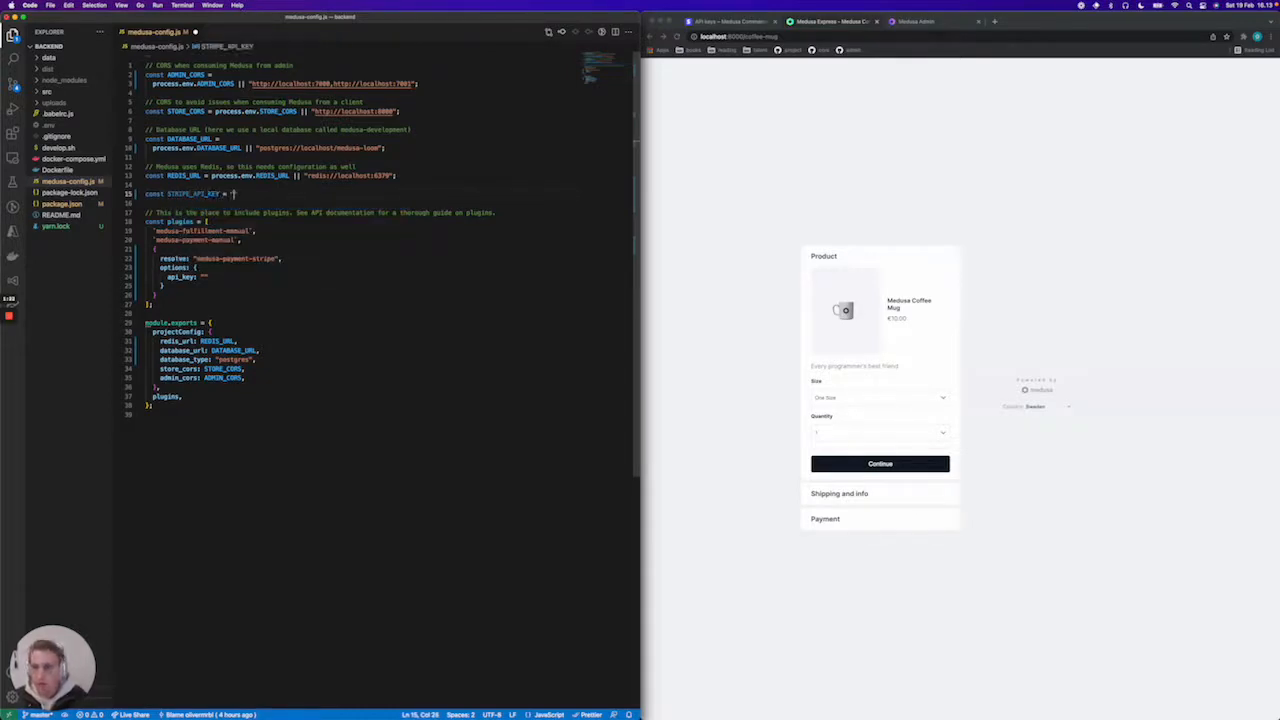
double_click(190, 193)
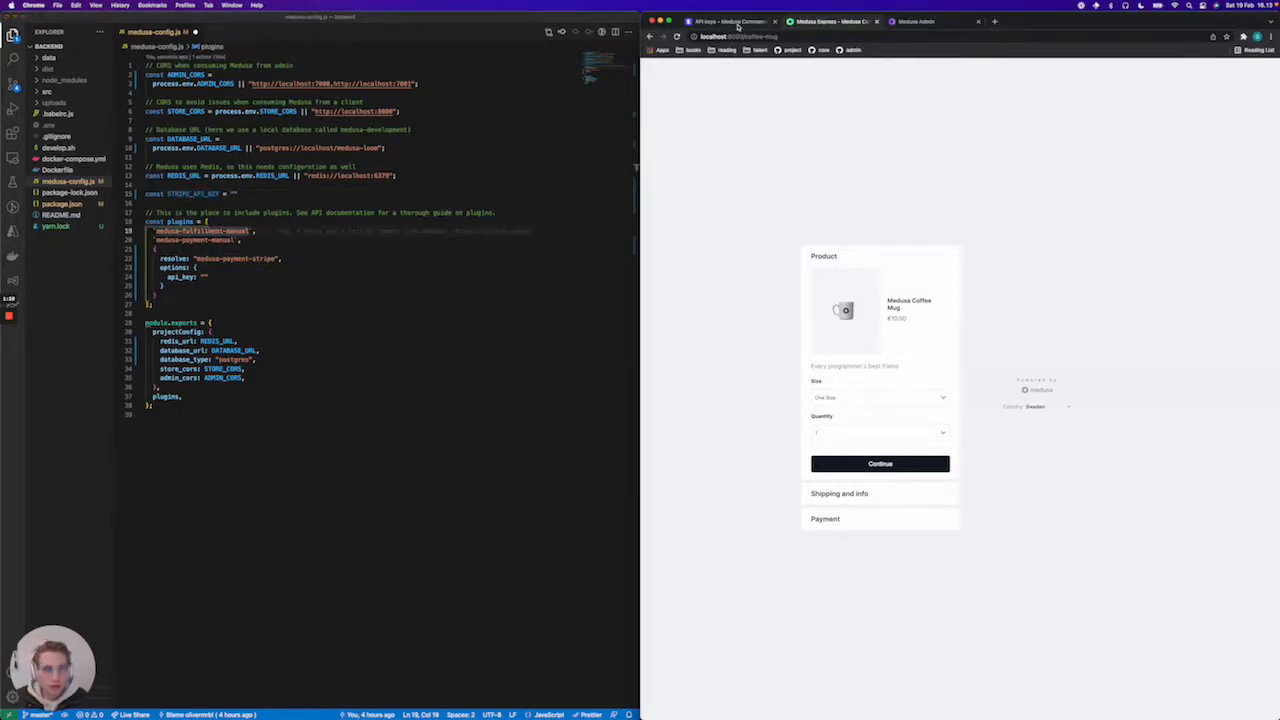
Step: Paste Stripe's test secret key into STRIPE_API_KEY, set api_key: STRIPE_API_KEY, and run yarn start
click(728, 21)
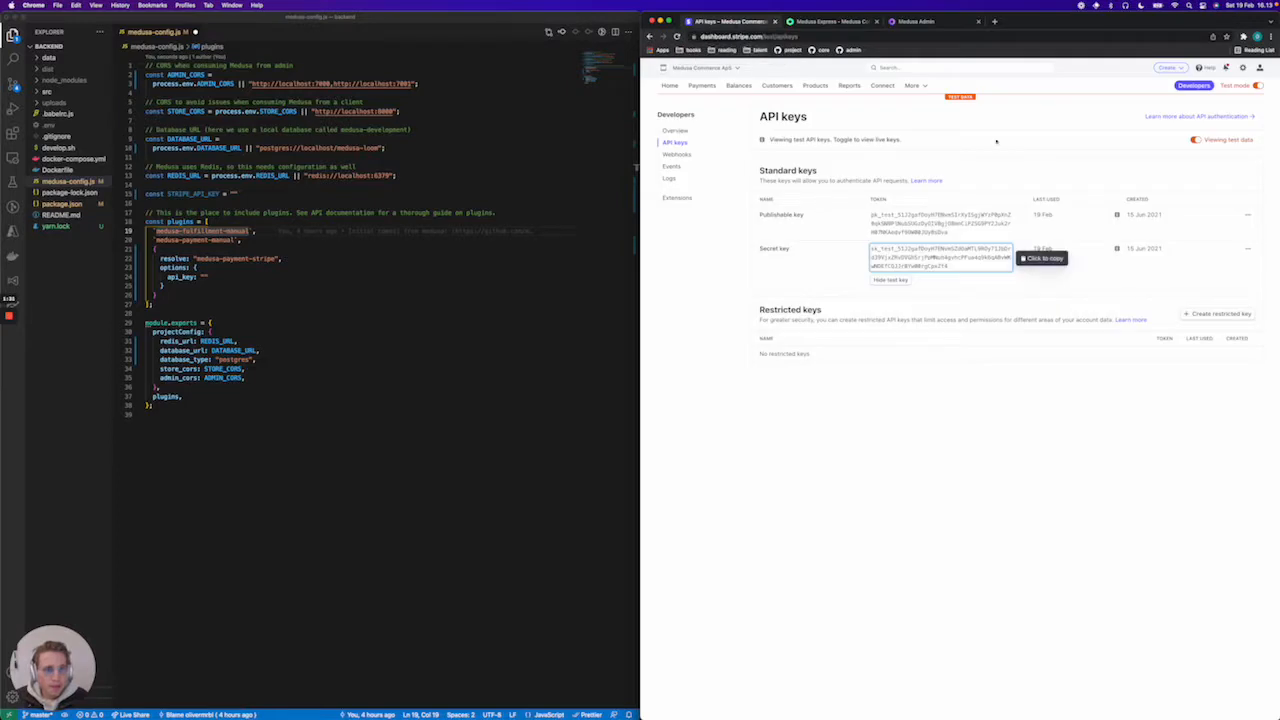
mouse_move(726, 261)
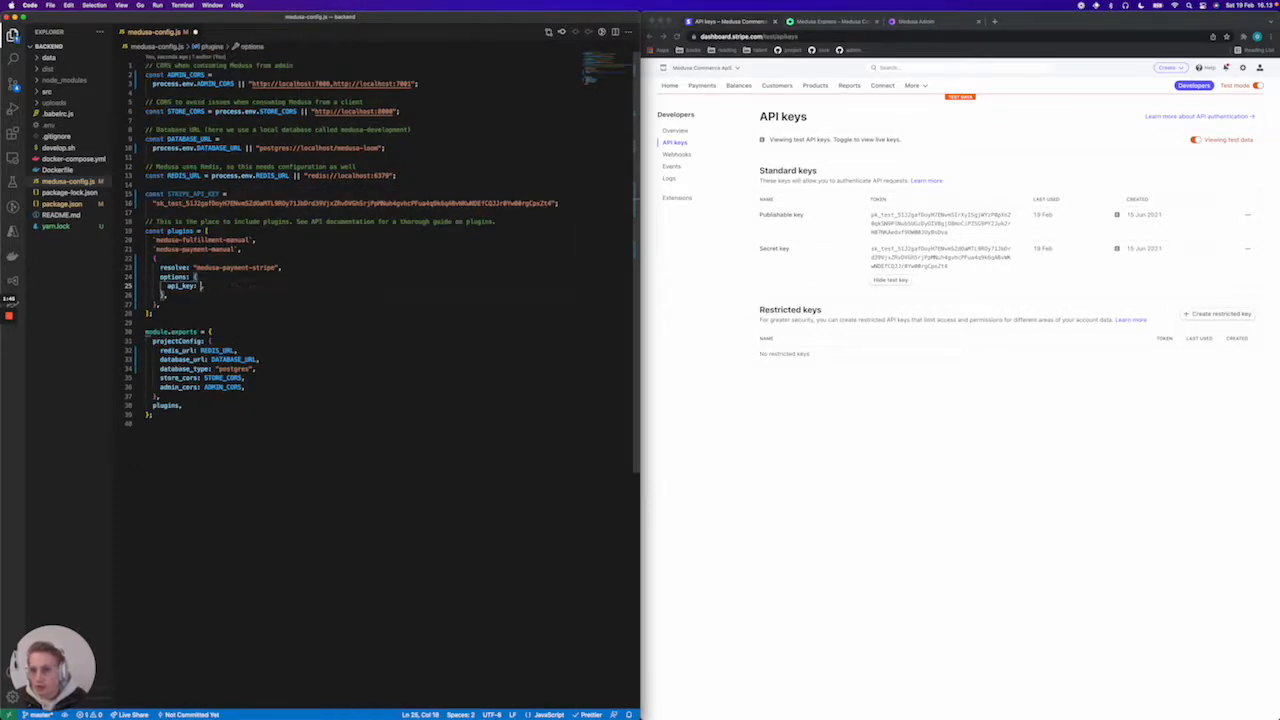
text(STRIPE_API_KEY,)
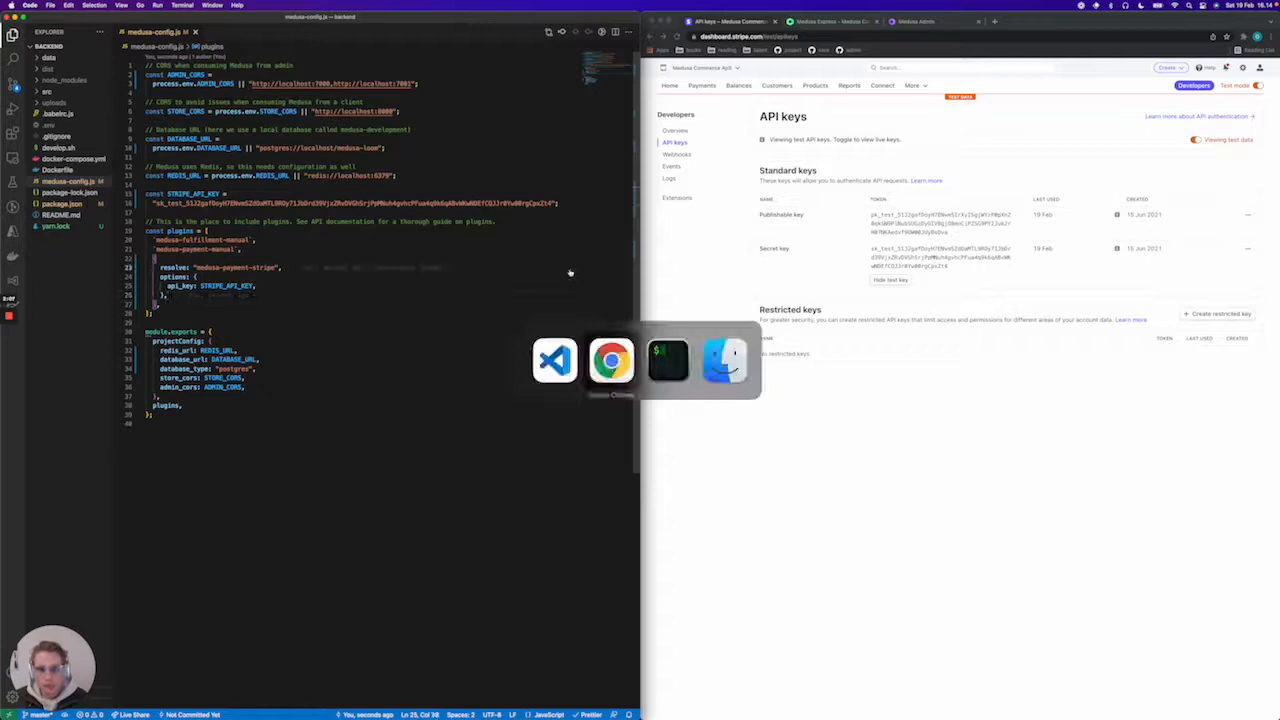
click(668, 360)
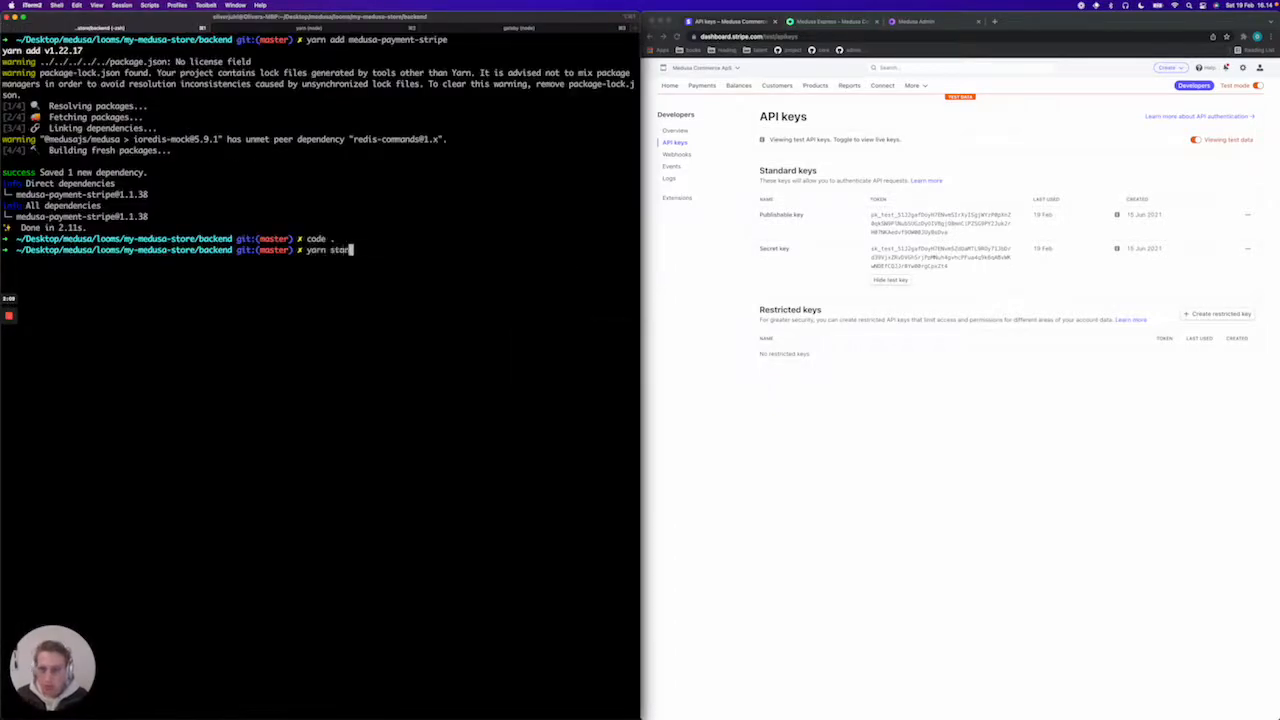
key(Return)
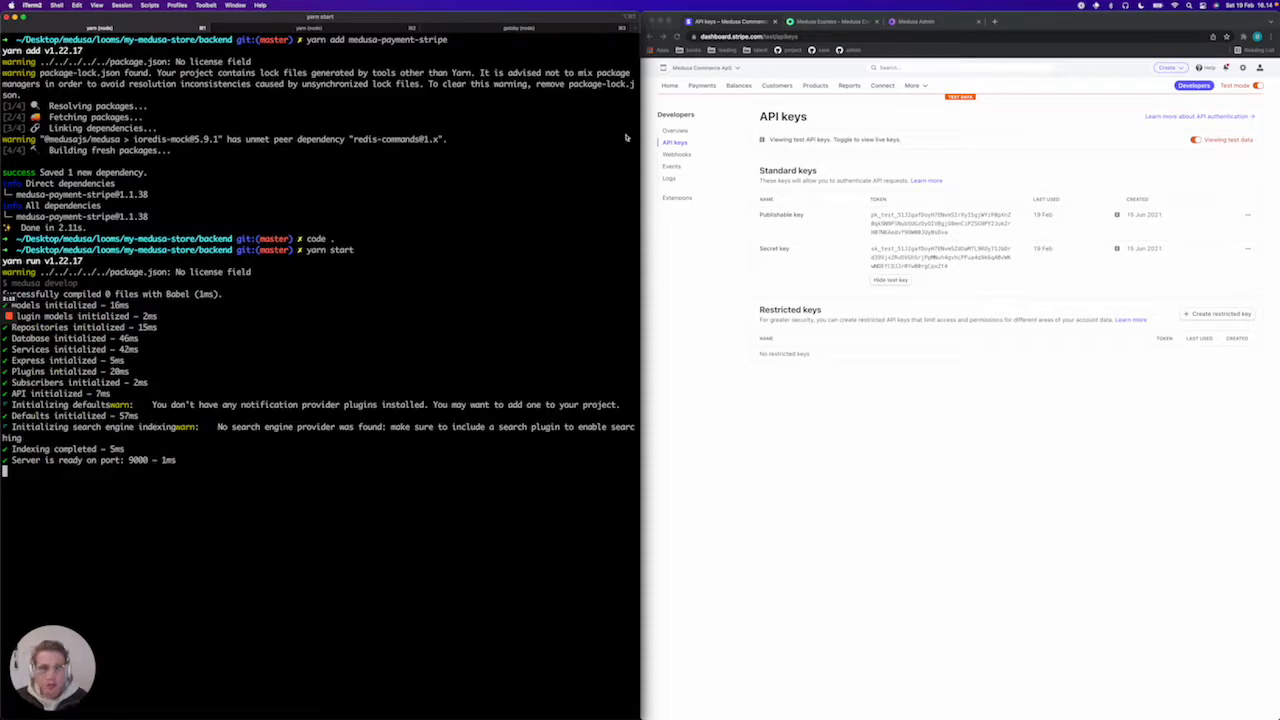
click(916, 21)
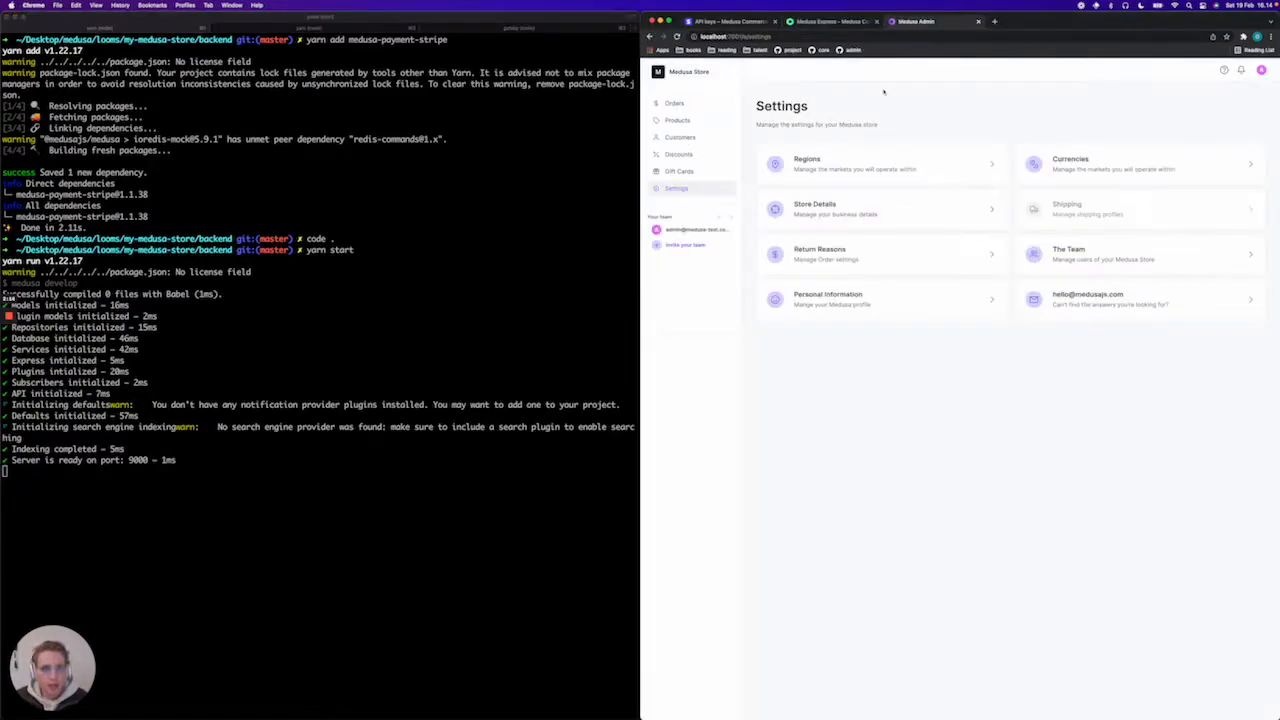
Step: Add Stripe to the EU region's payment providers in Settings > Regions and save
click(880, 163)
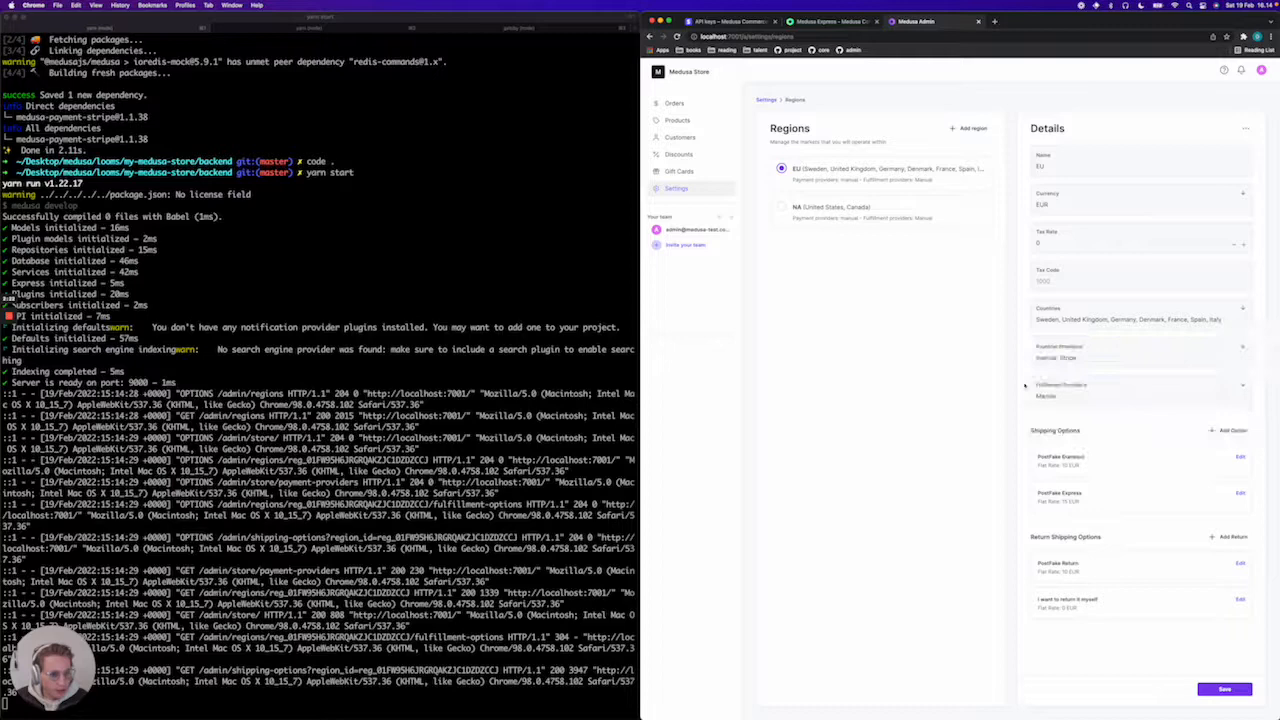
click(1224, 689)
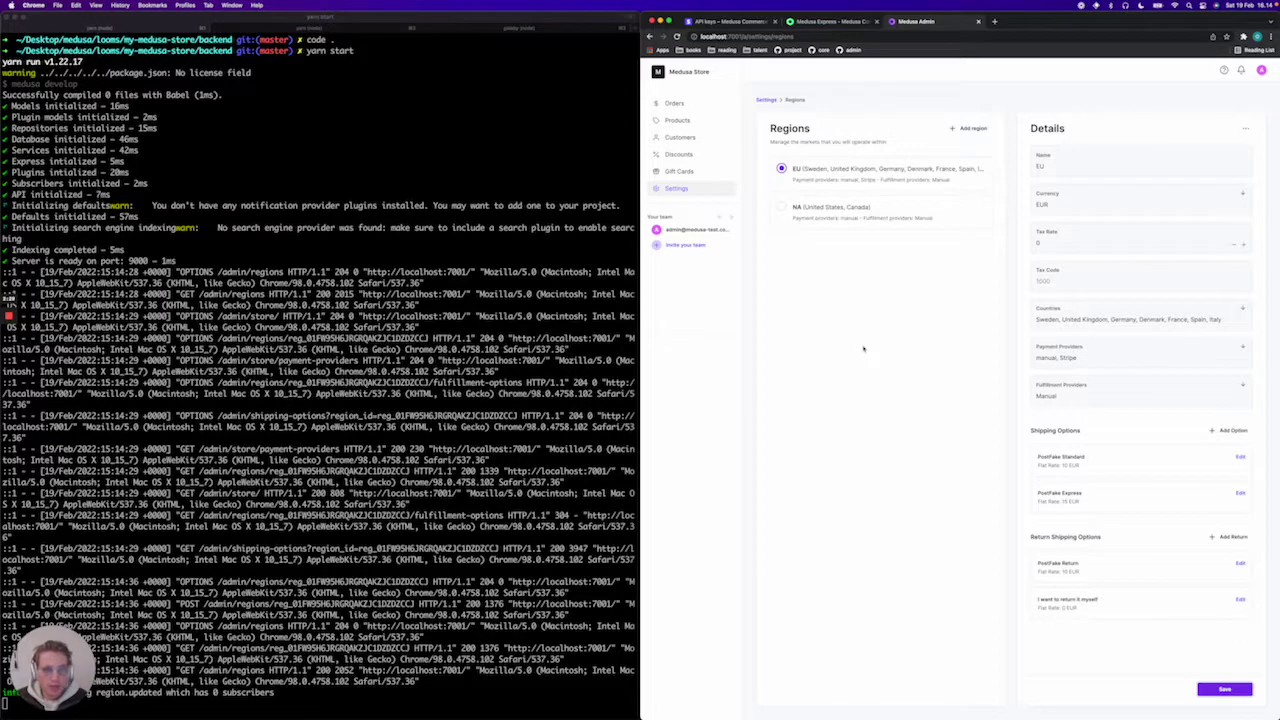
mouse_move(755, 253)
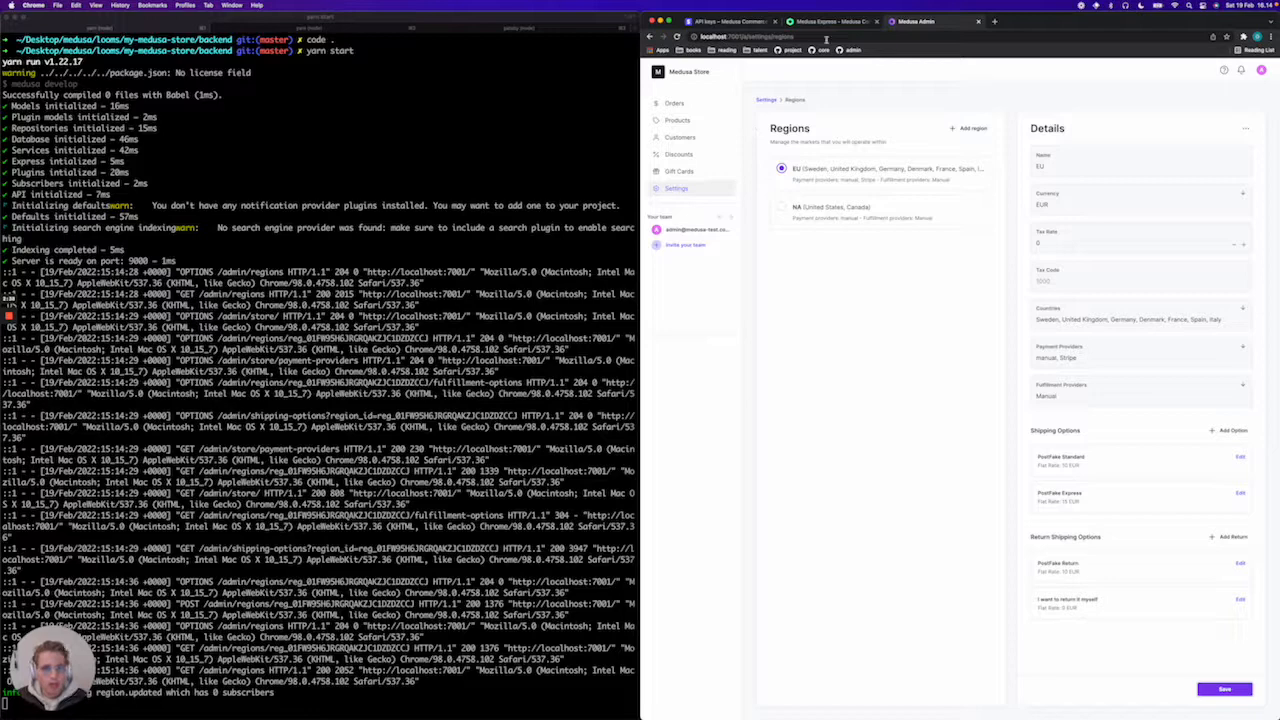
Step: Continue past the Medusa Coffee Mug product step and autofill Denmark shipping details with 1Password
click(832, 21)
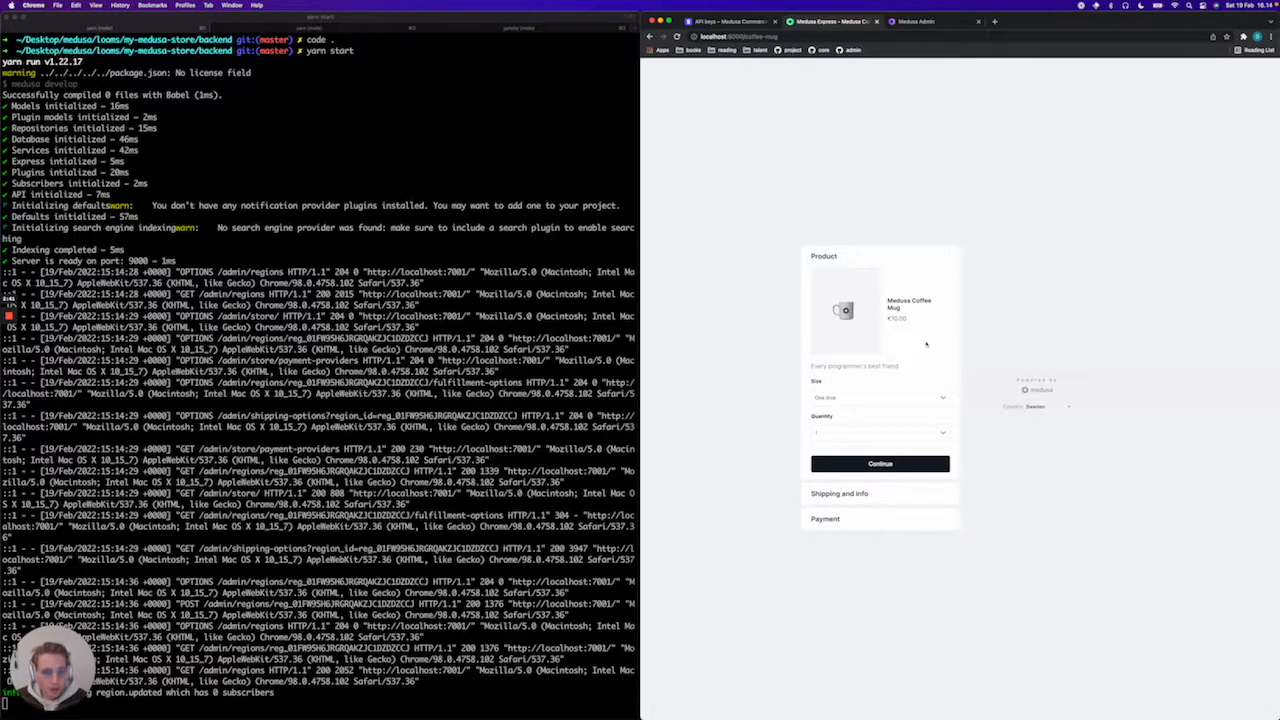
click(880, 463)
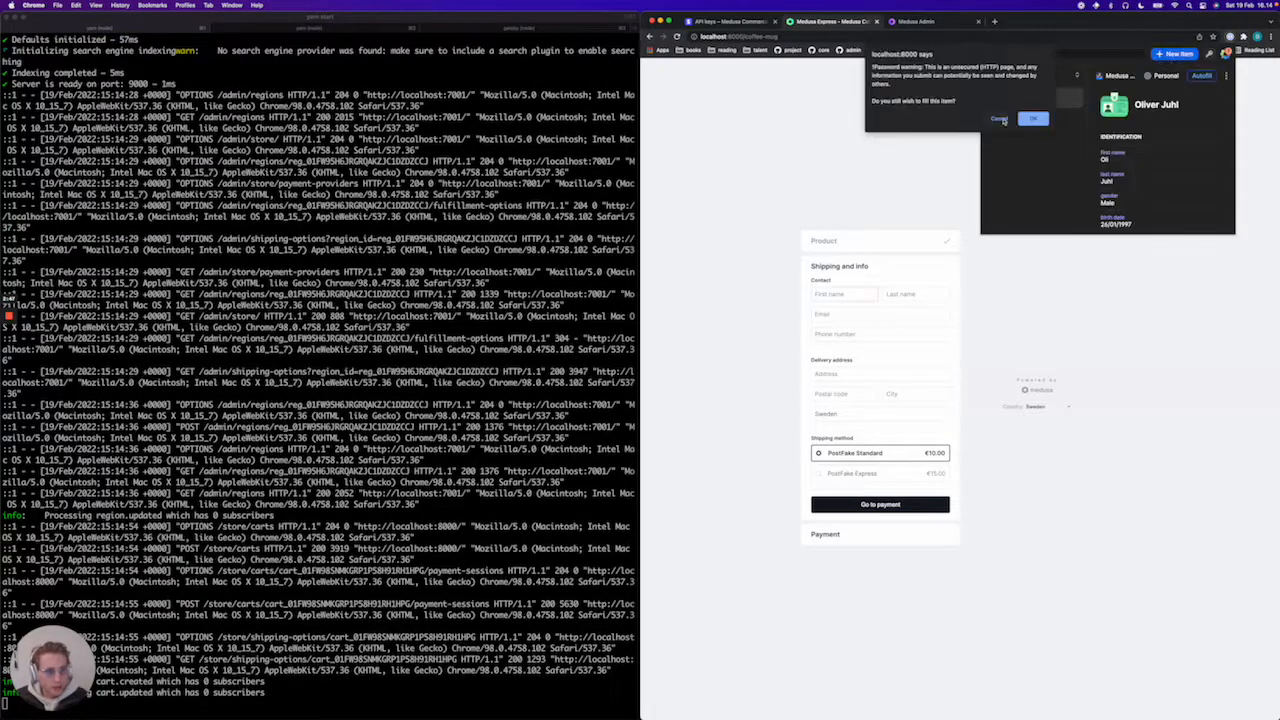
click(1033, 118)
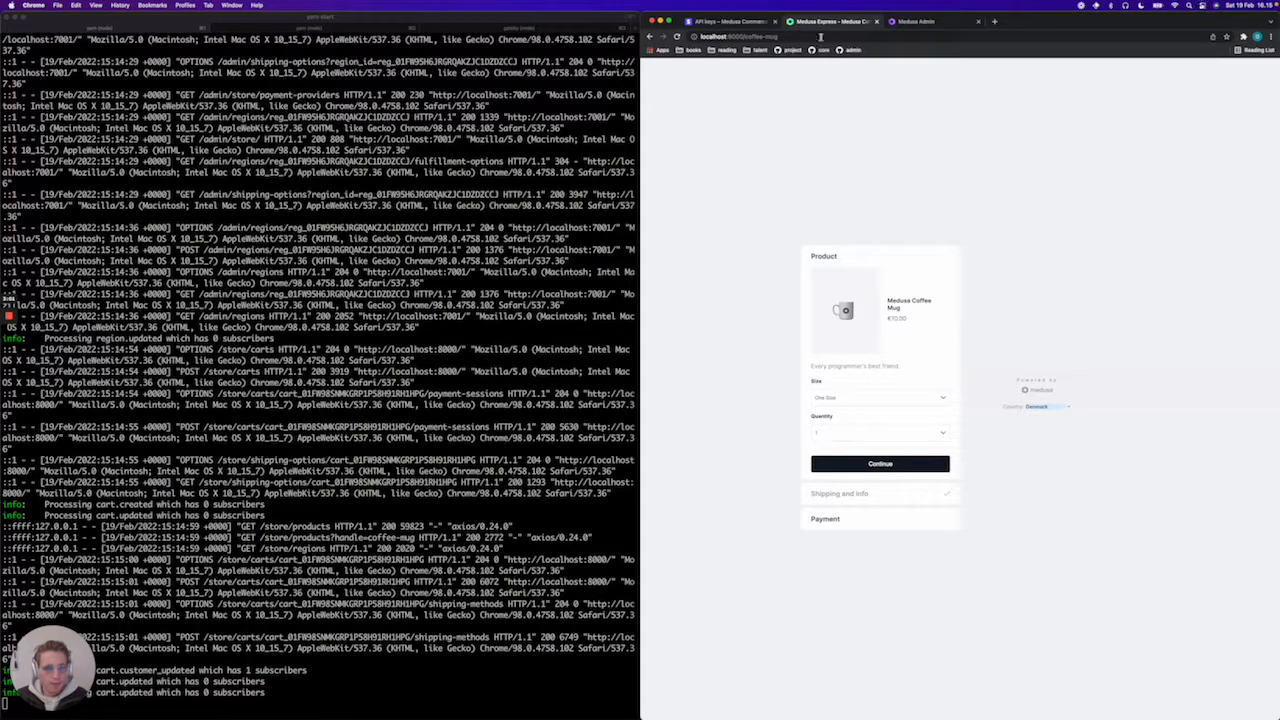
click(728, 21)
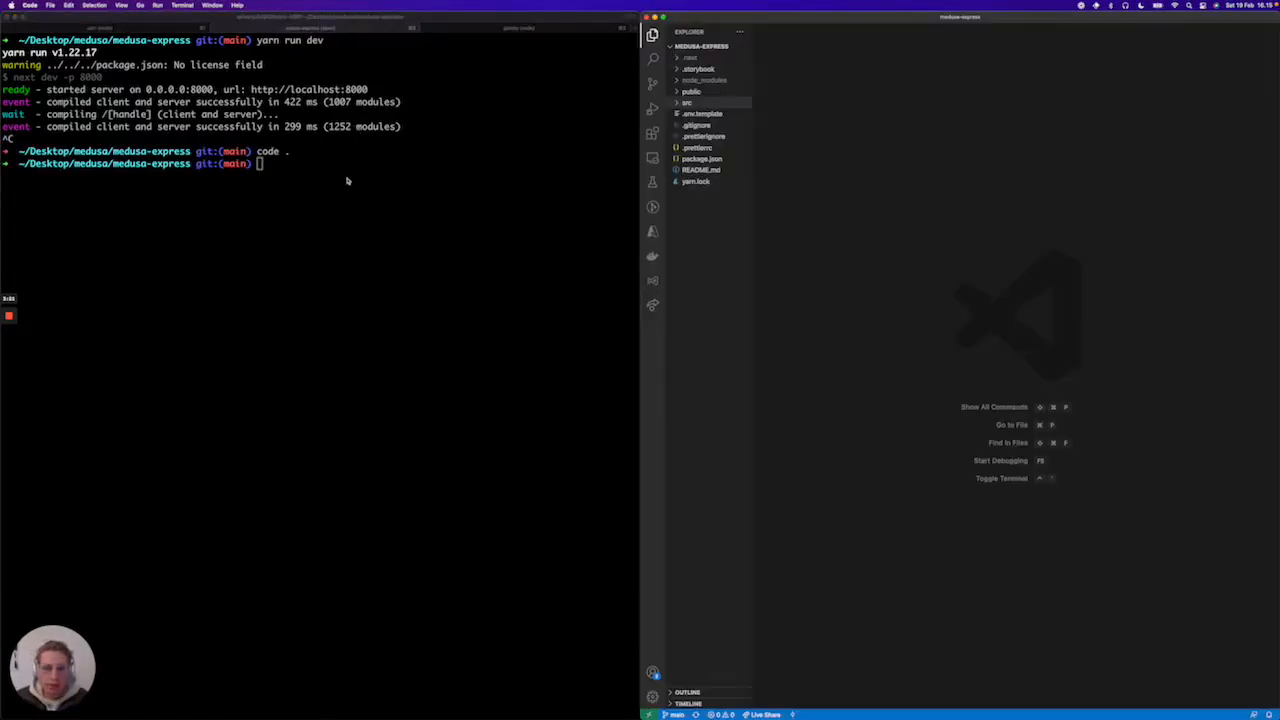
mouse_move(921, 155)
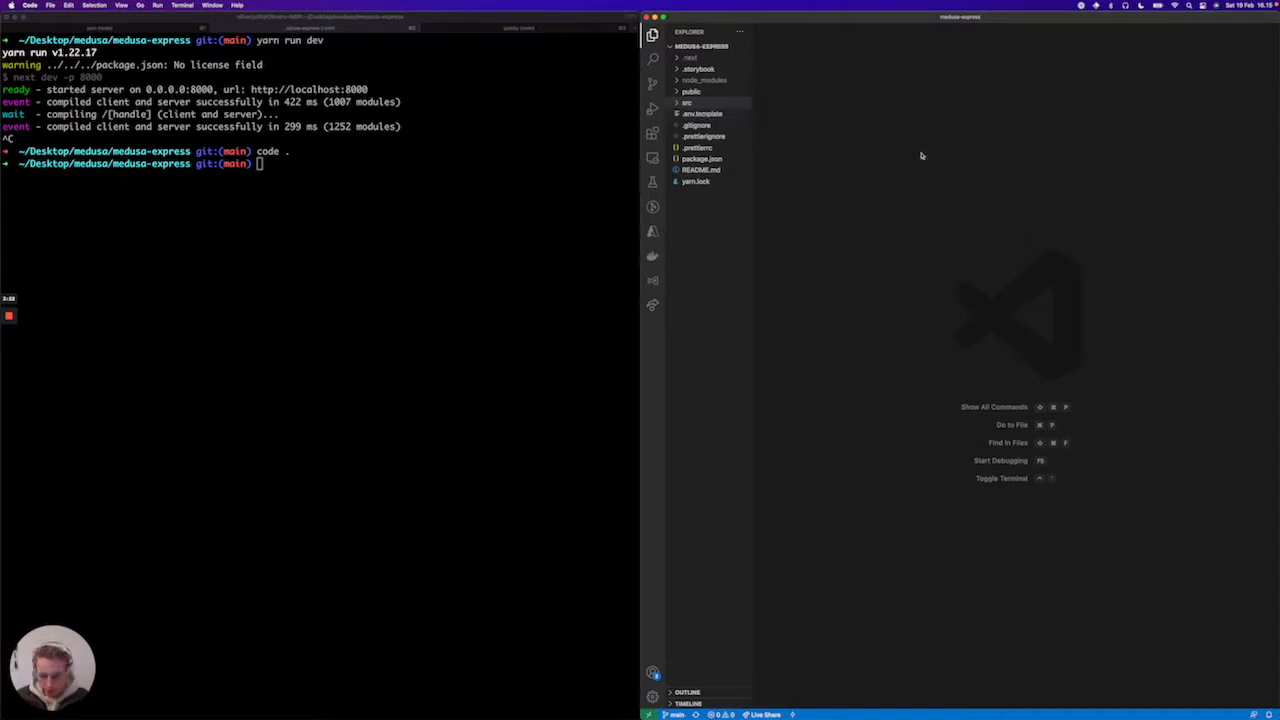
Step: Search for NEXT_PUBLIC_STRIPE_API_KEY and open its match in payment.js, revealing it in Explorer
click(653, 58)
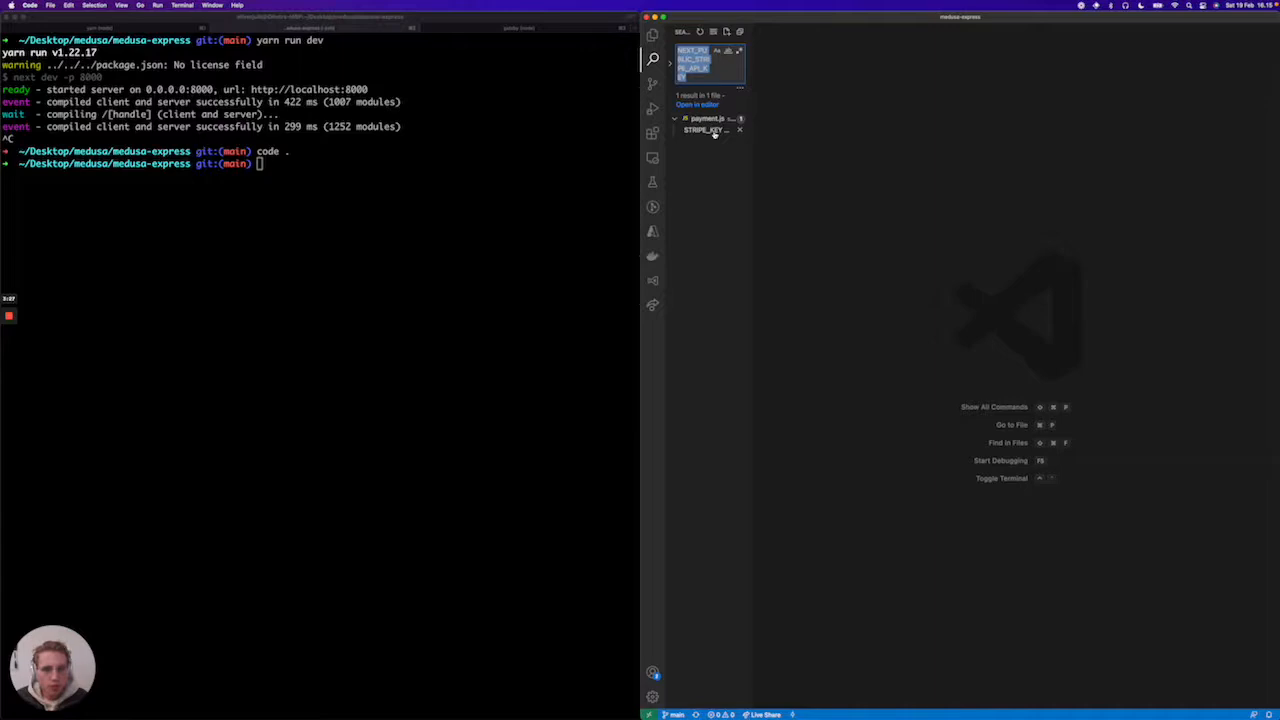
click(705, 130)
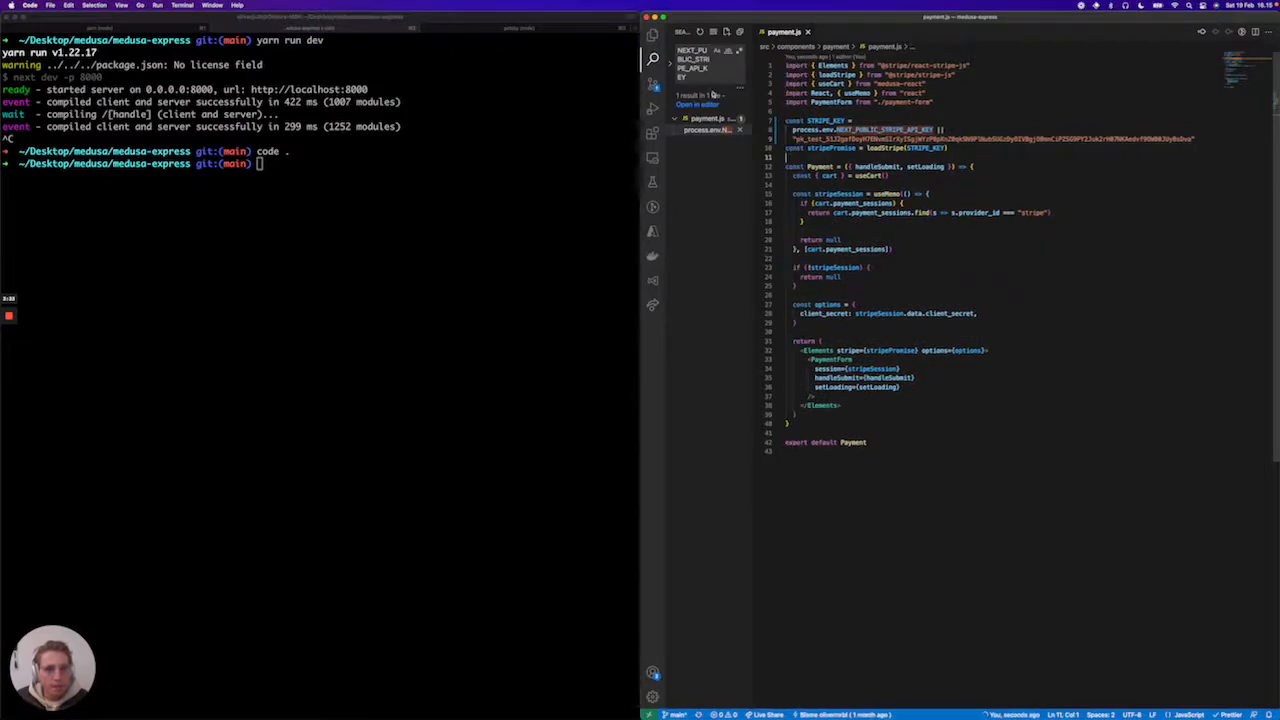
click(652, 35)
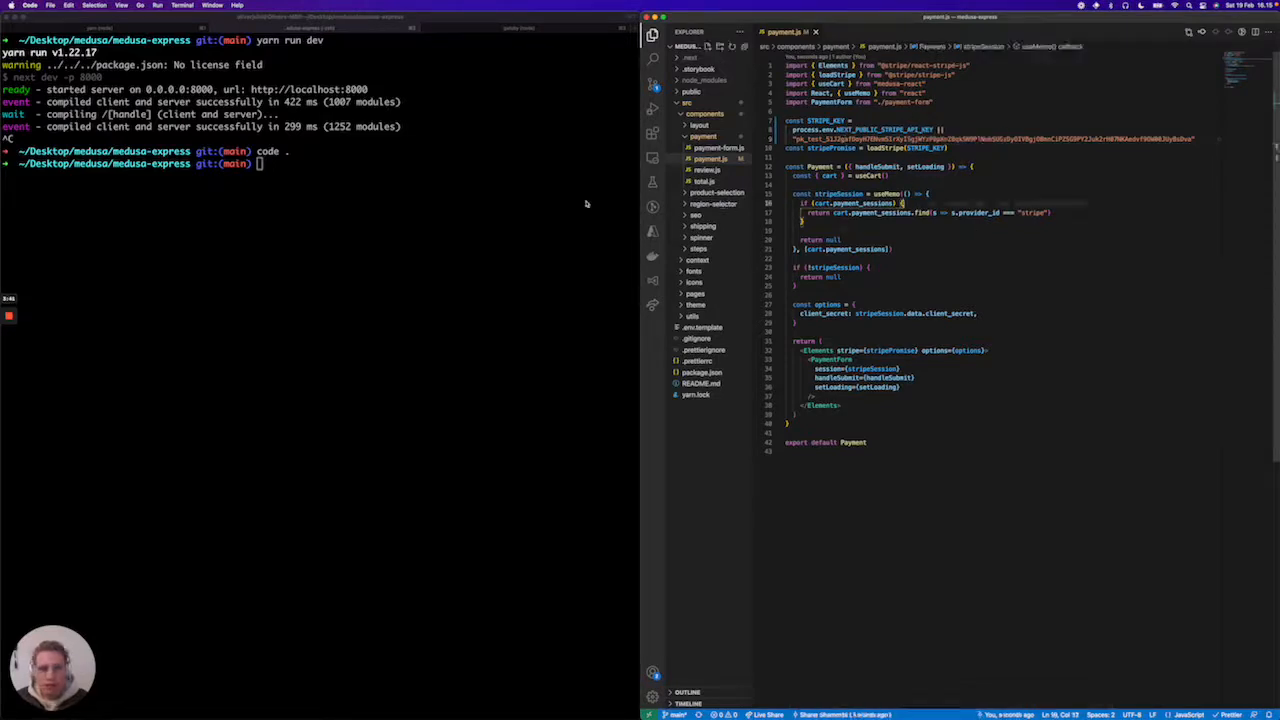
Step: Run 'yarn run dev' in iTerm2 to restart the medusa-express storefront
text(yar)
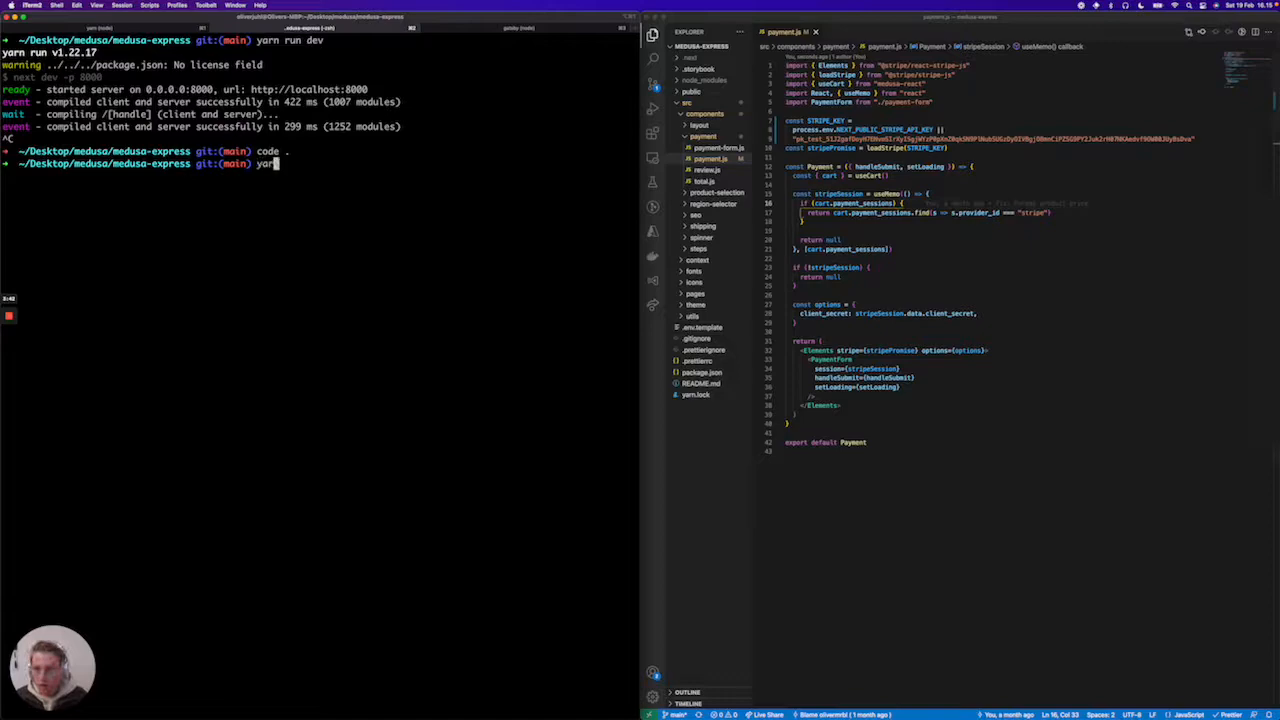
key(Return)
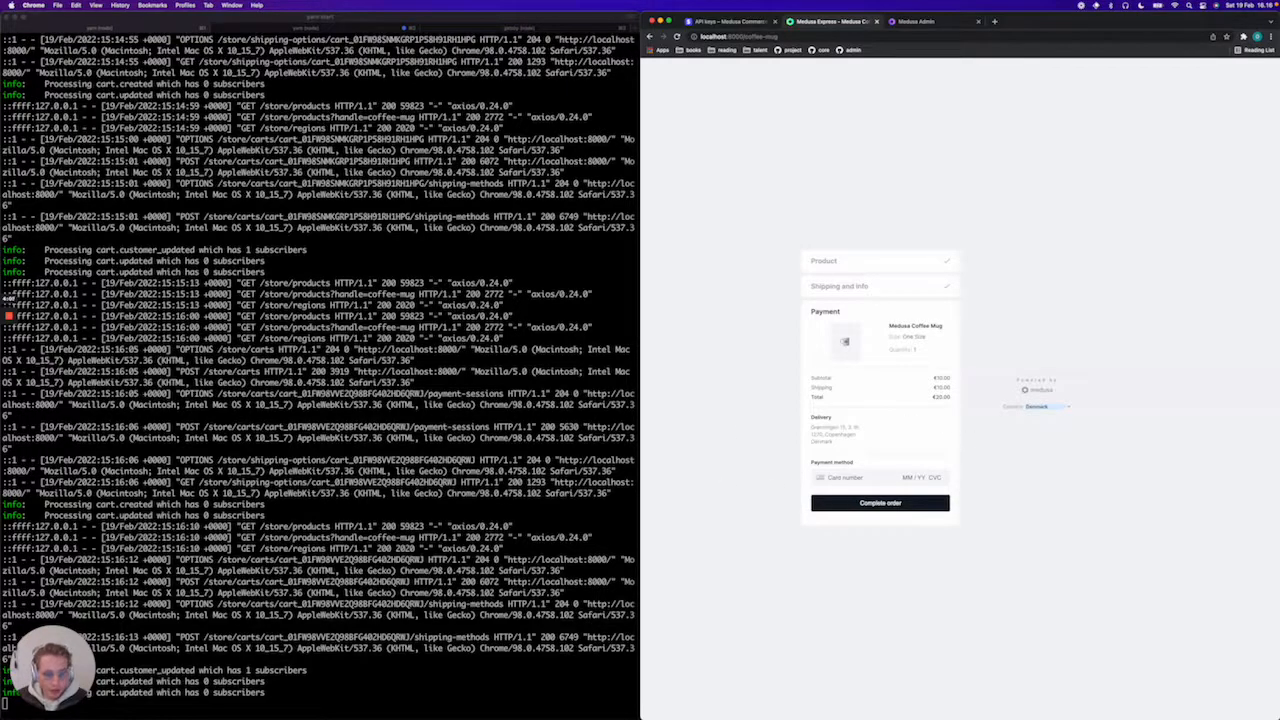
Step: Autofill the saved Stripe test card into the card field and complete the coffee mug order
click(845, 477)
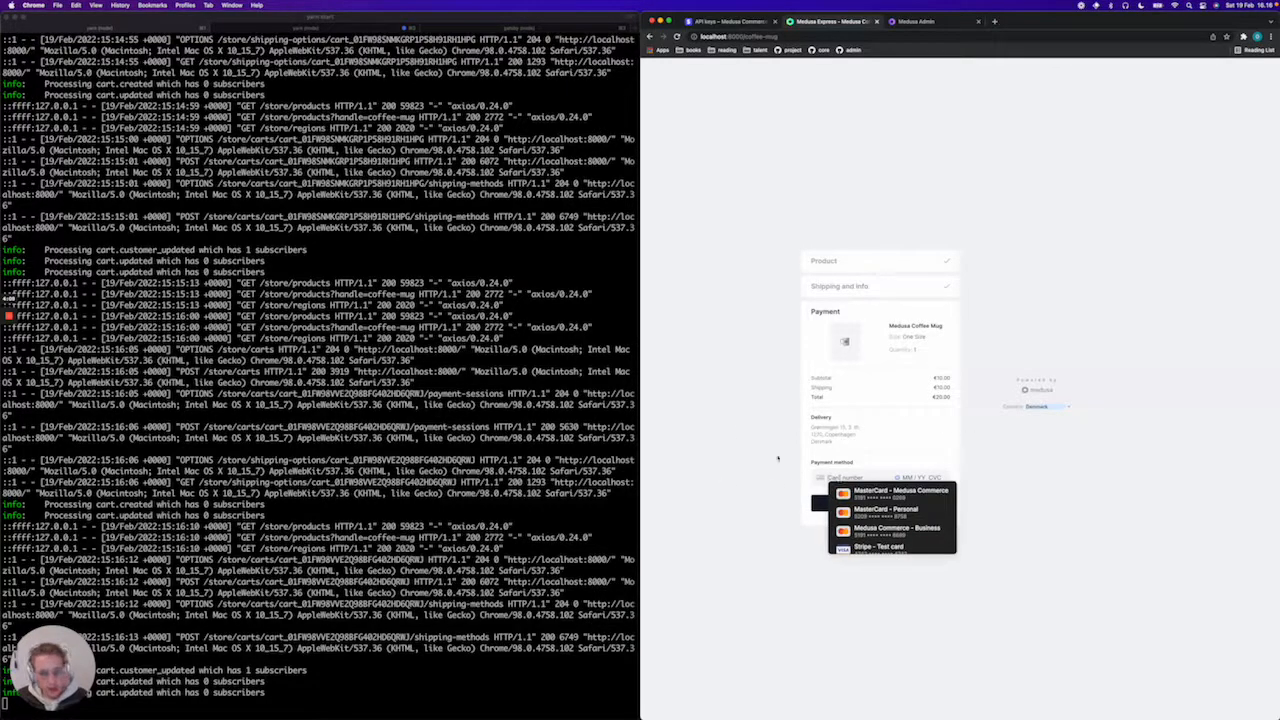
click(895, 492)
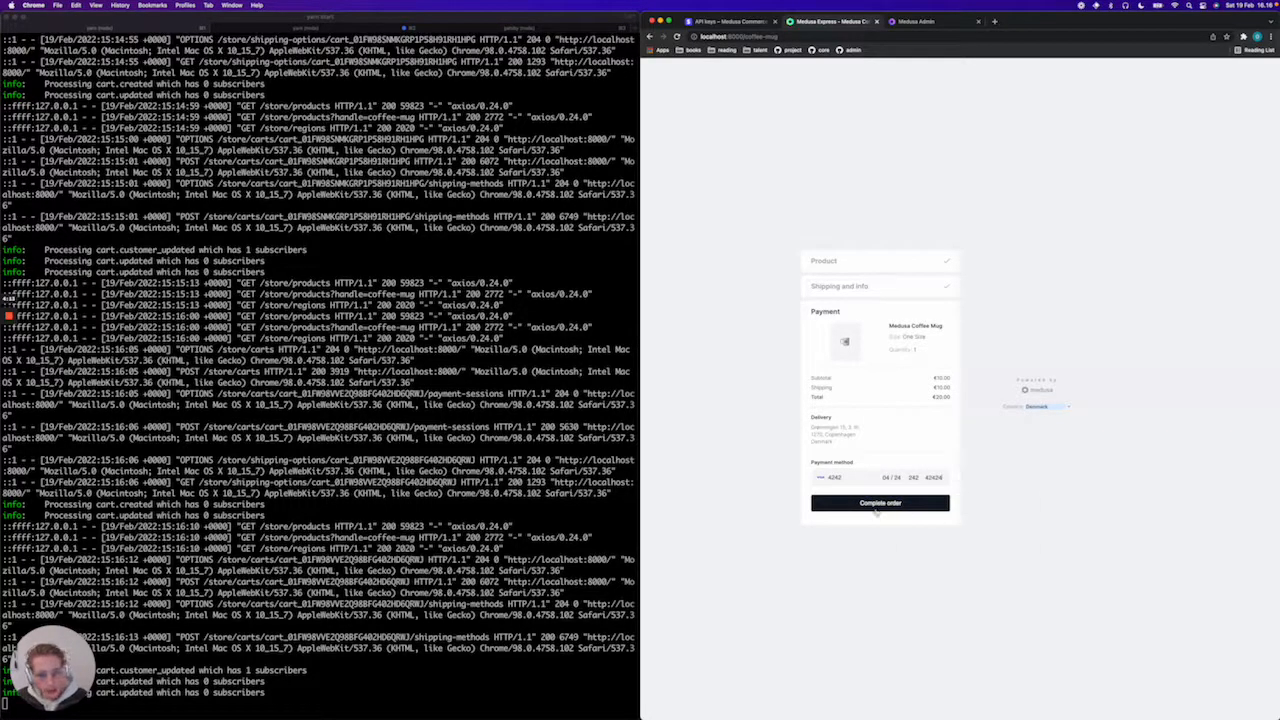
click(879, 503)
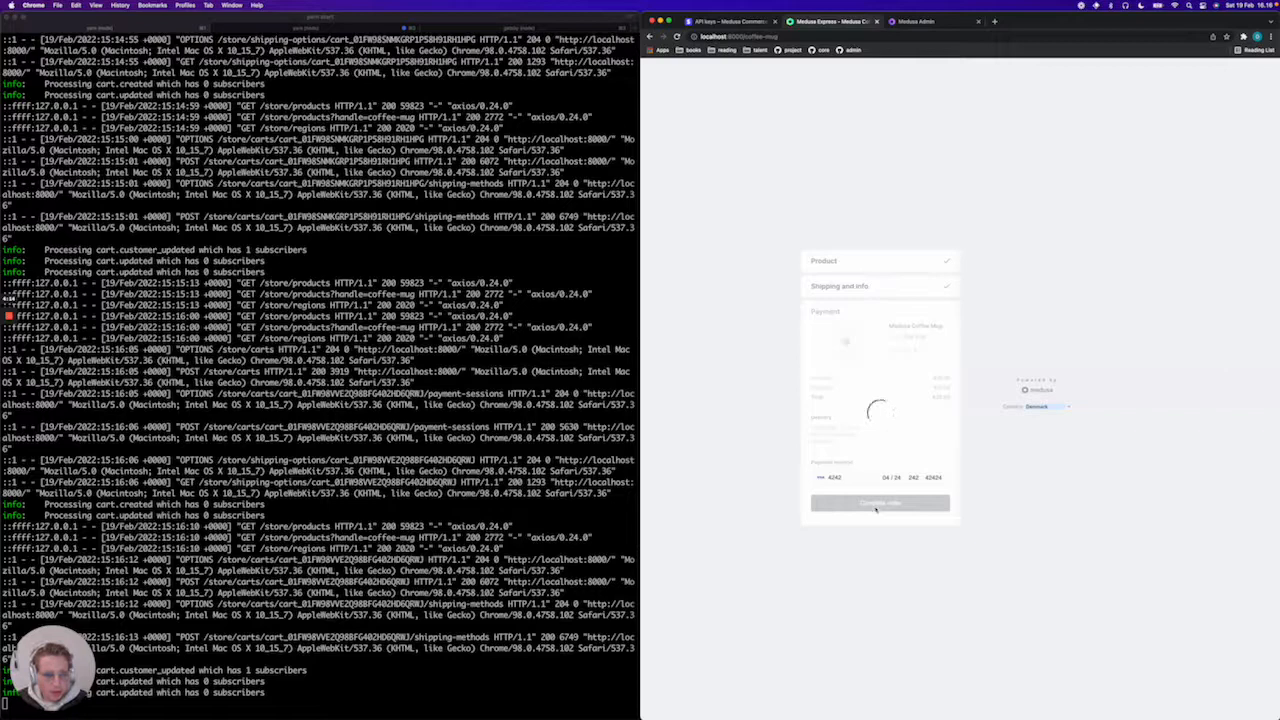
click(879, 502)
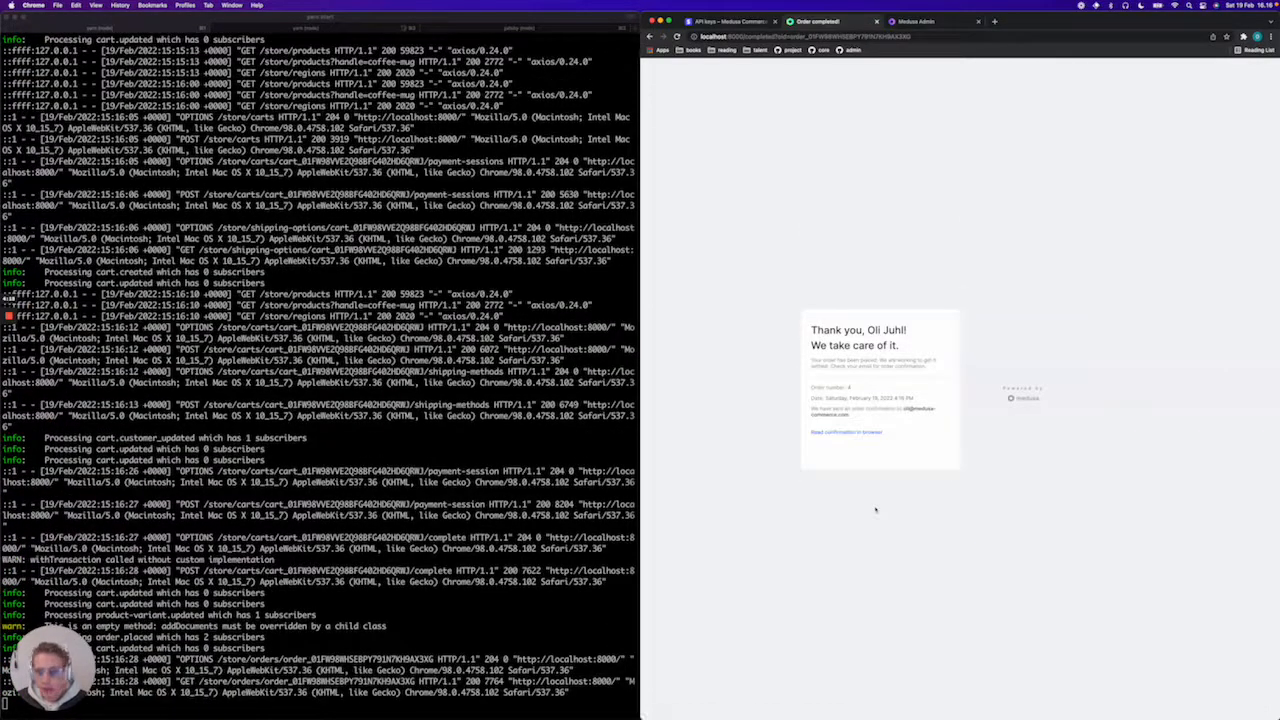
mouse_move(775, 100)
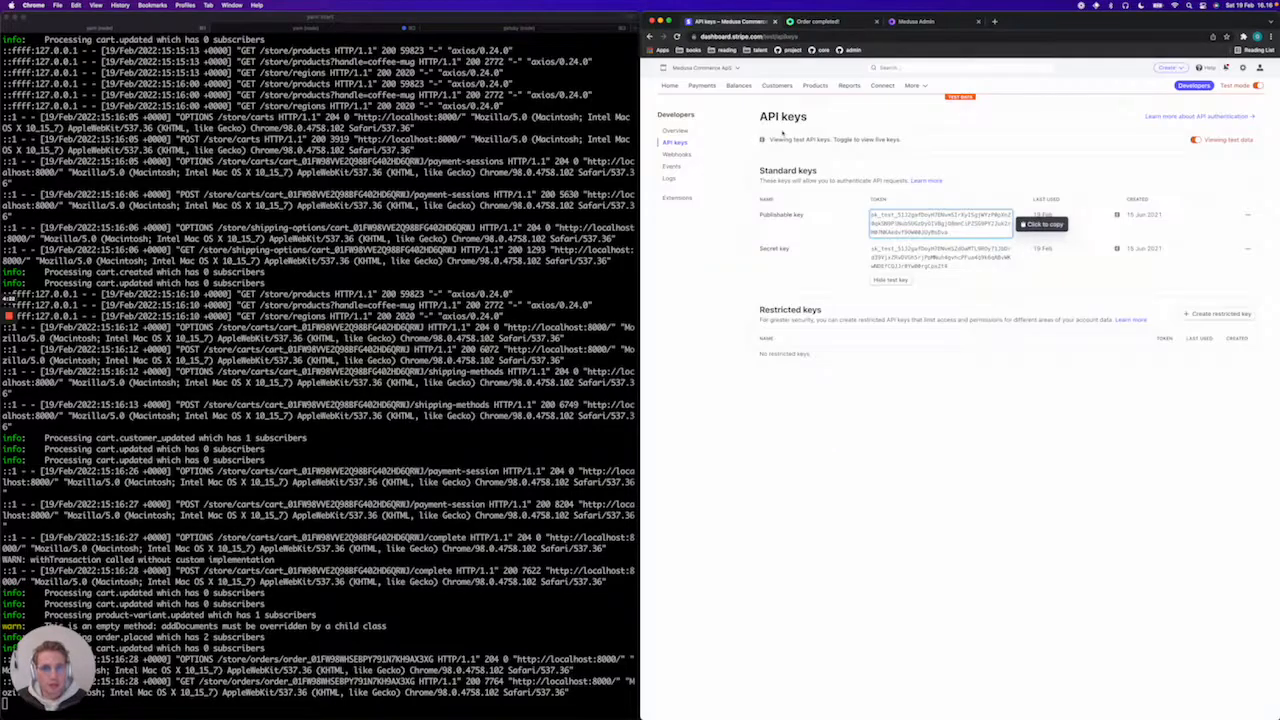
Step: View the new €20 order in Medusa Admin Orders and its matching payment in Stripe Payments
click(935, 21)
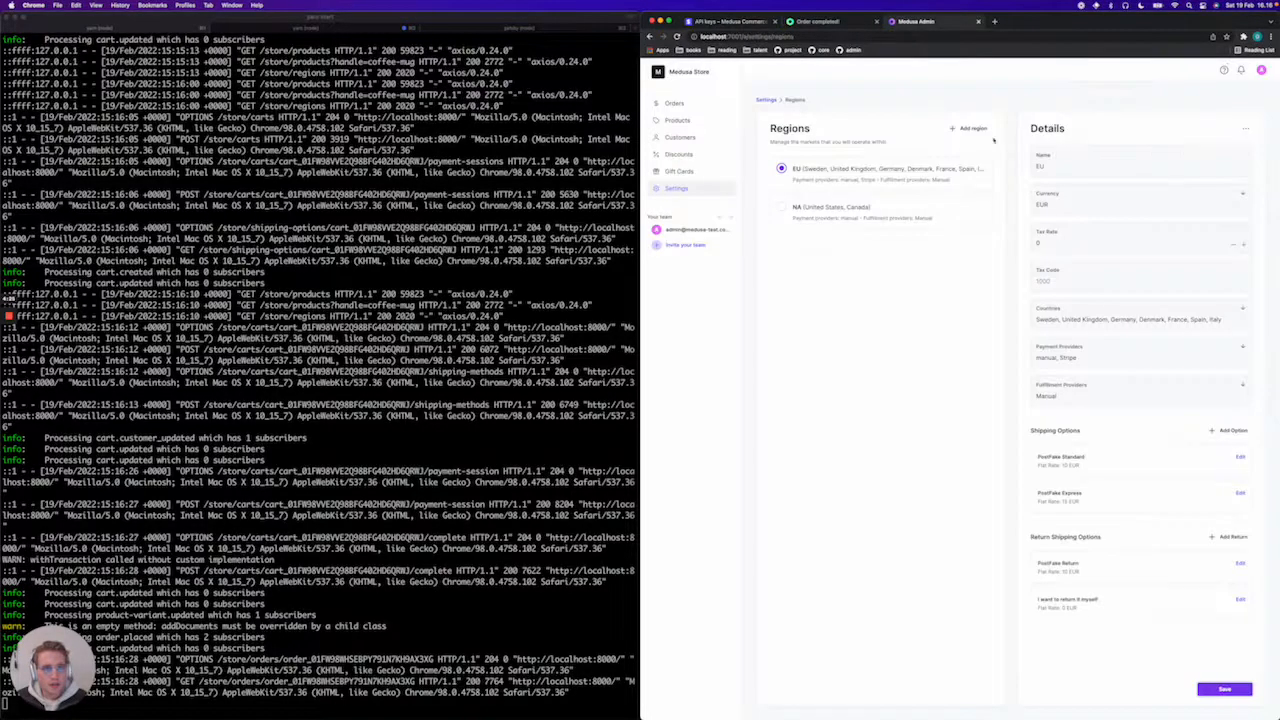
click(674, 103)
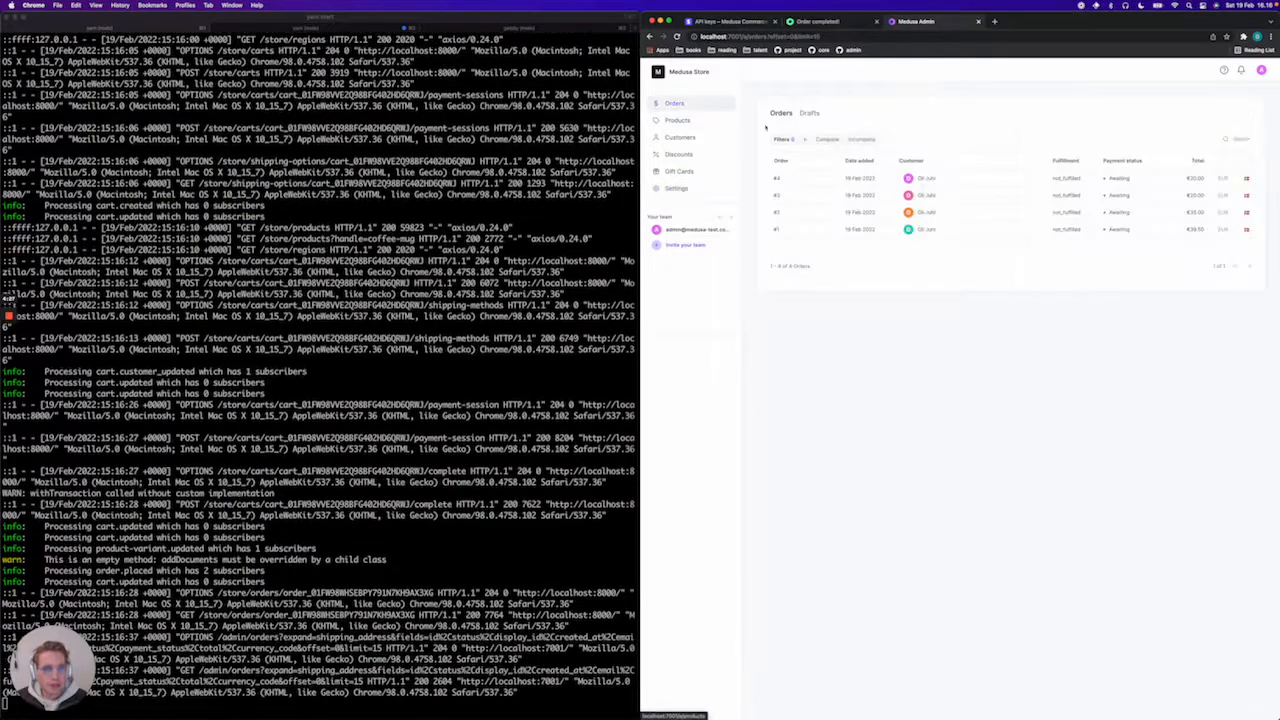
click(776, 178)
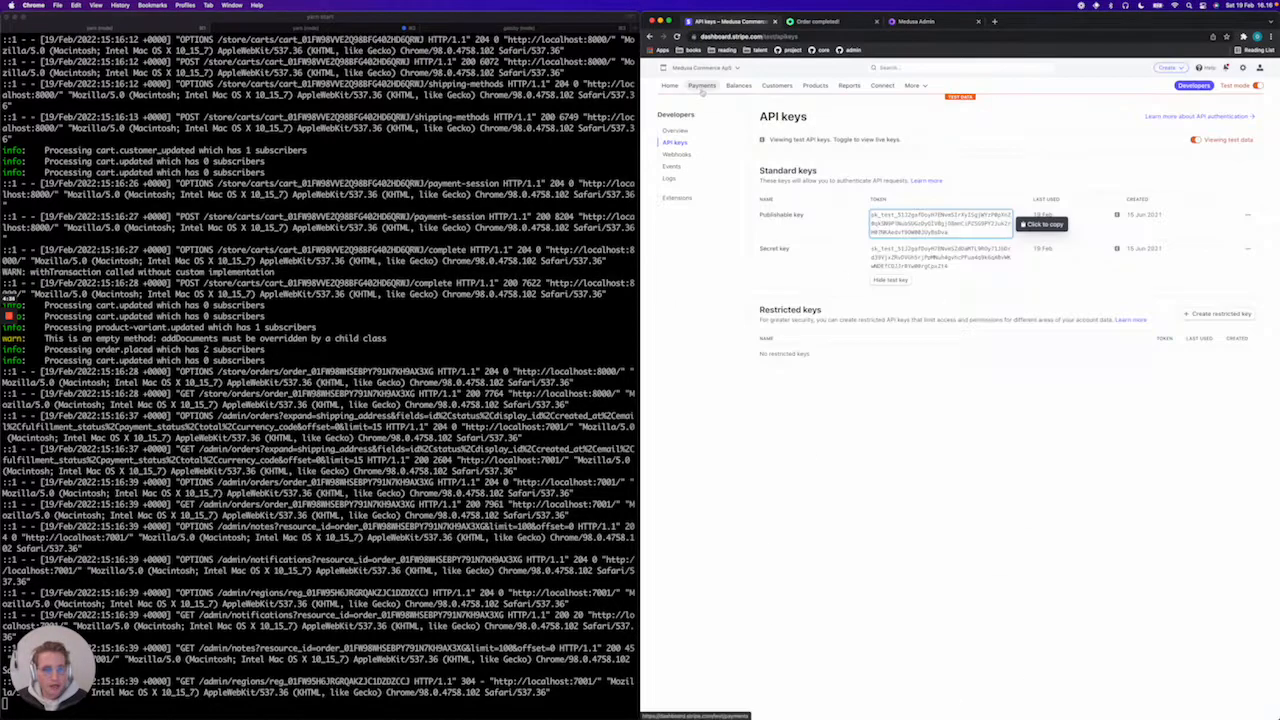
click(702, 85)
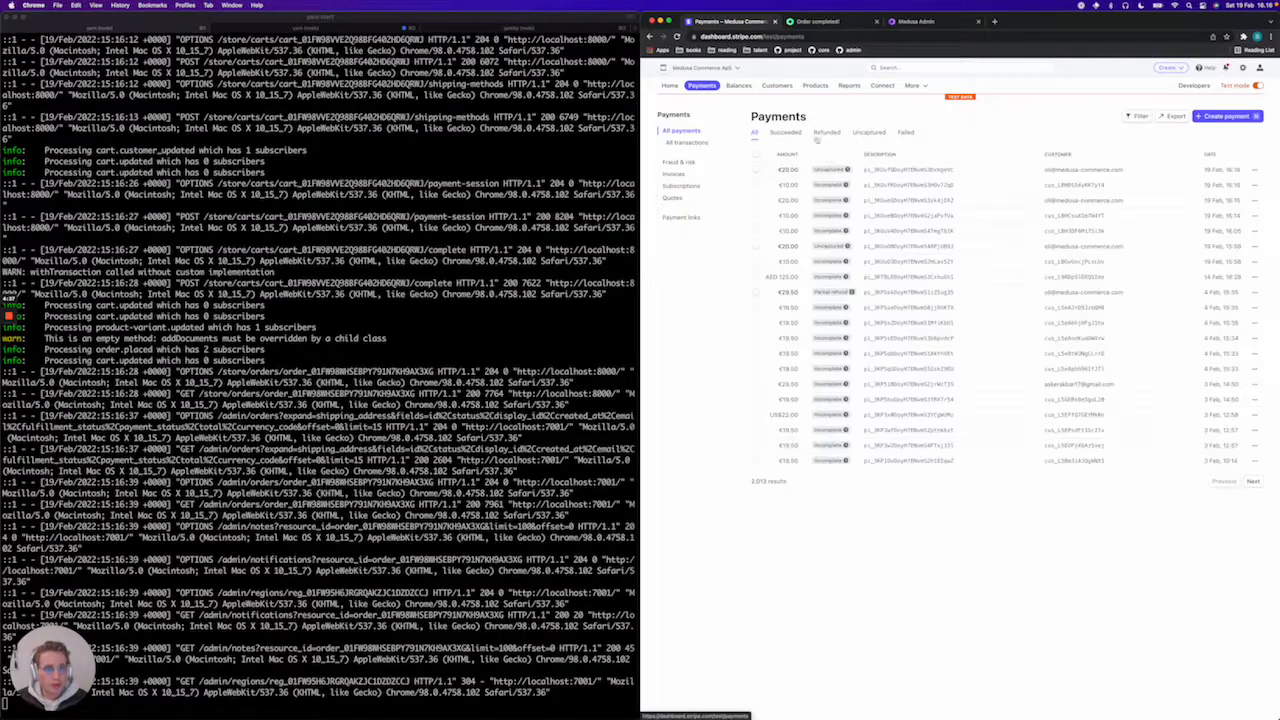